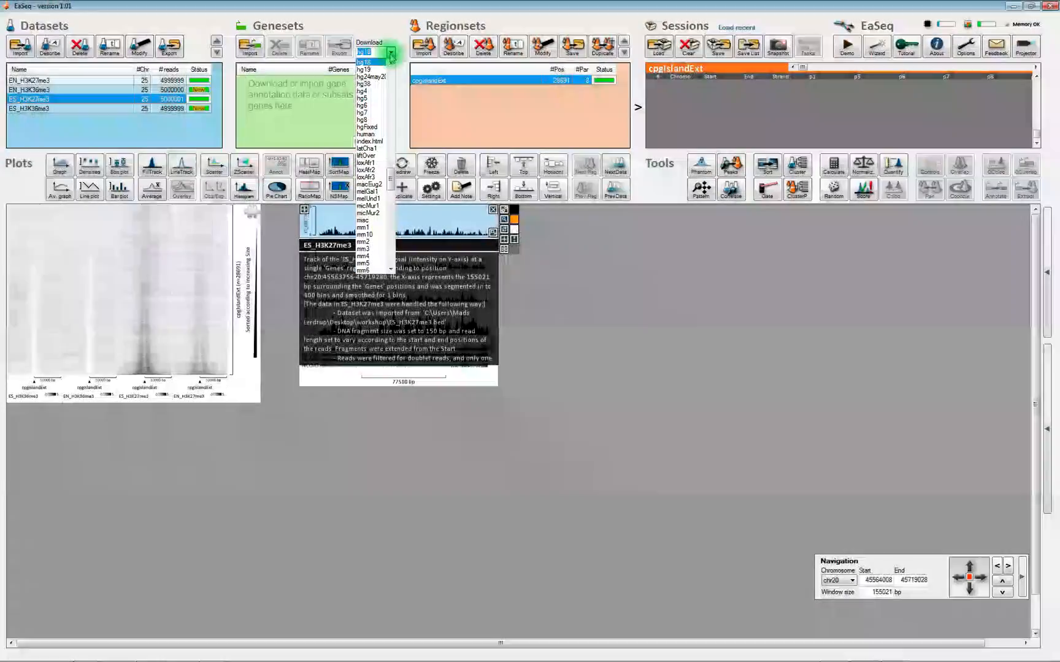
Step: Download the hg19 refFlat gene annotation from the Genesets panel for import
click(367, 62)
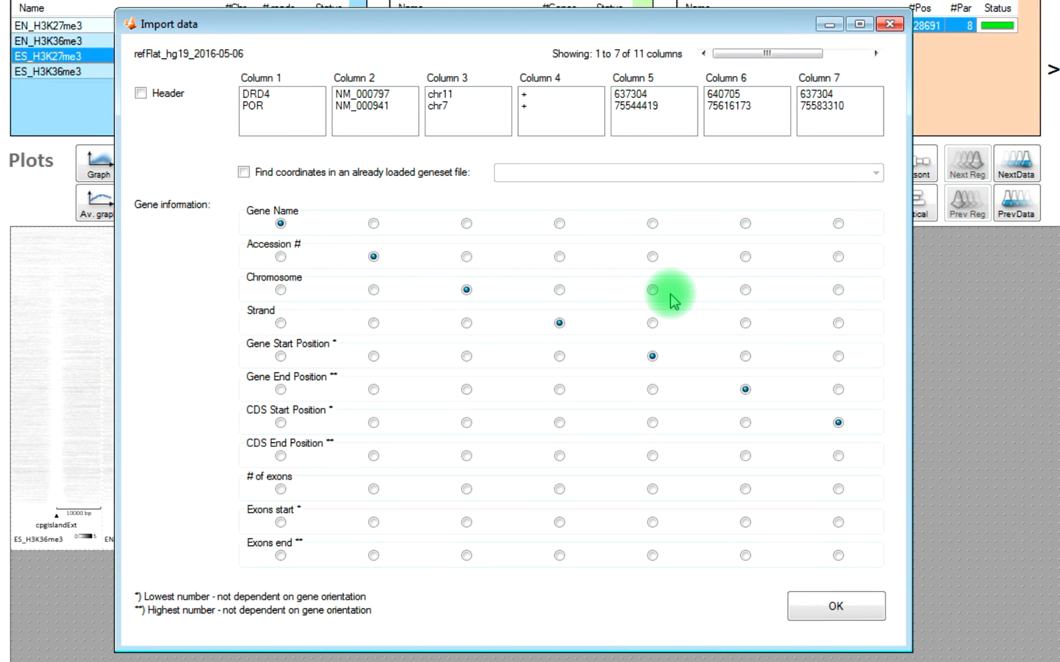
mouse_move(692, 322)
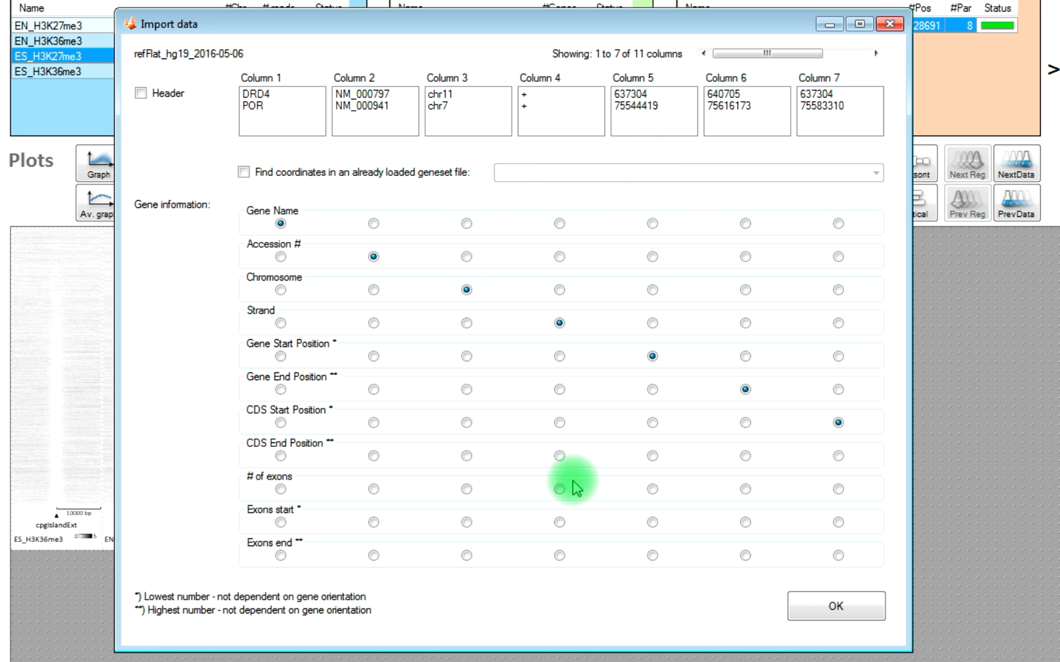
mouse_move(594, 203)
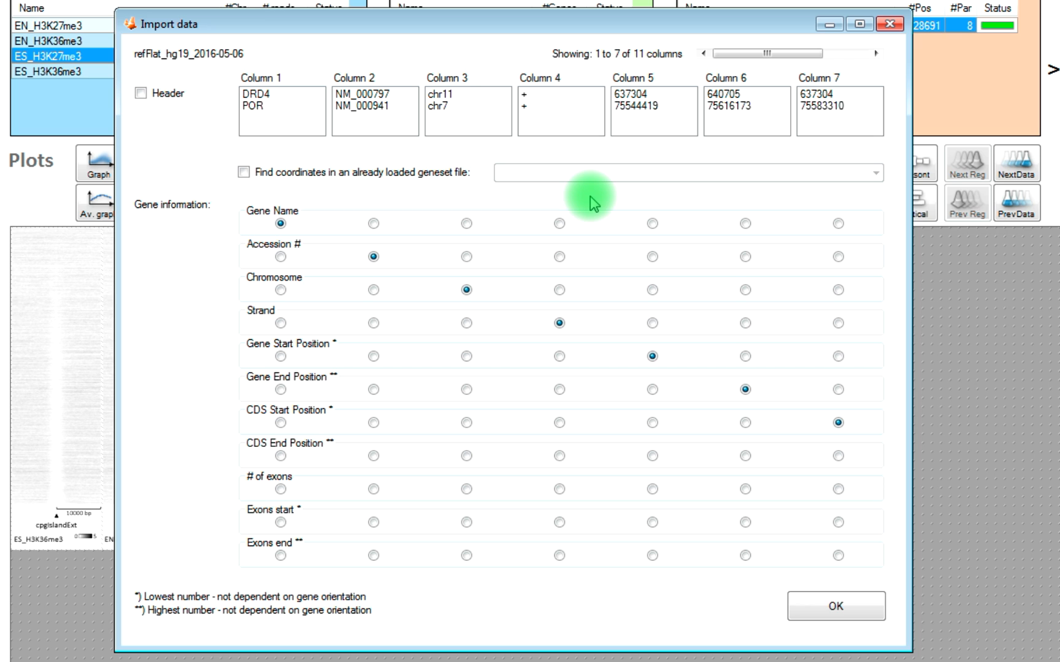
mouse_move(575, 189)
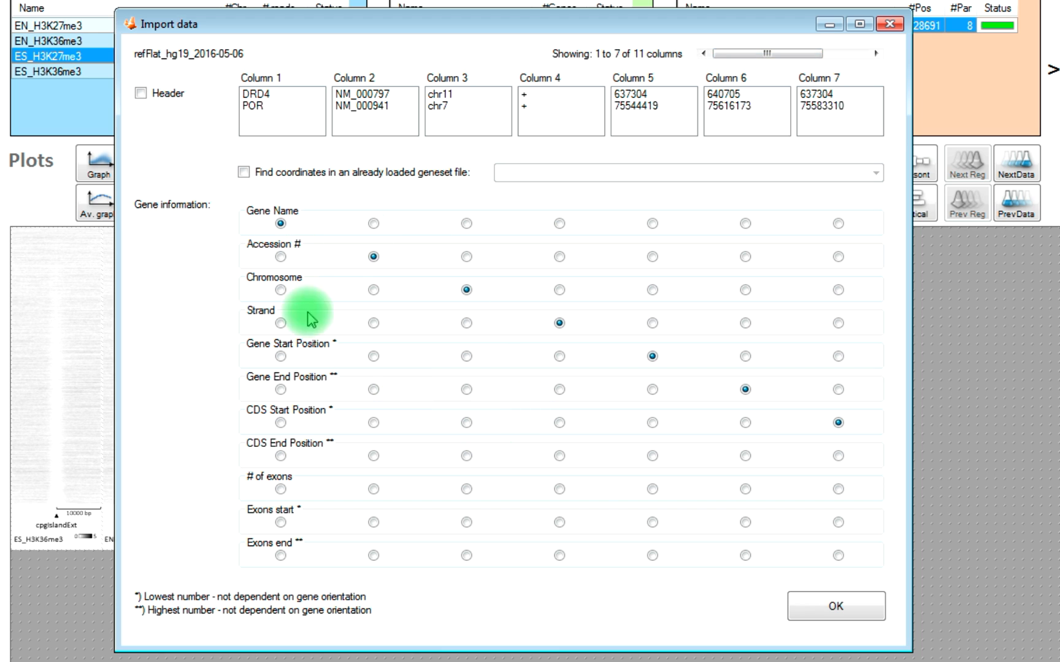
mouse_move(744, 507)
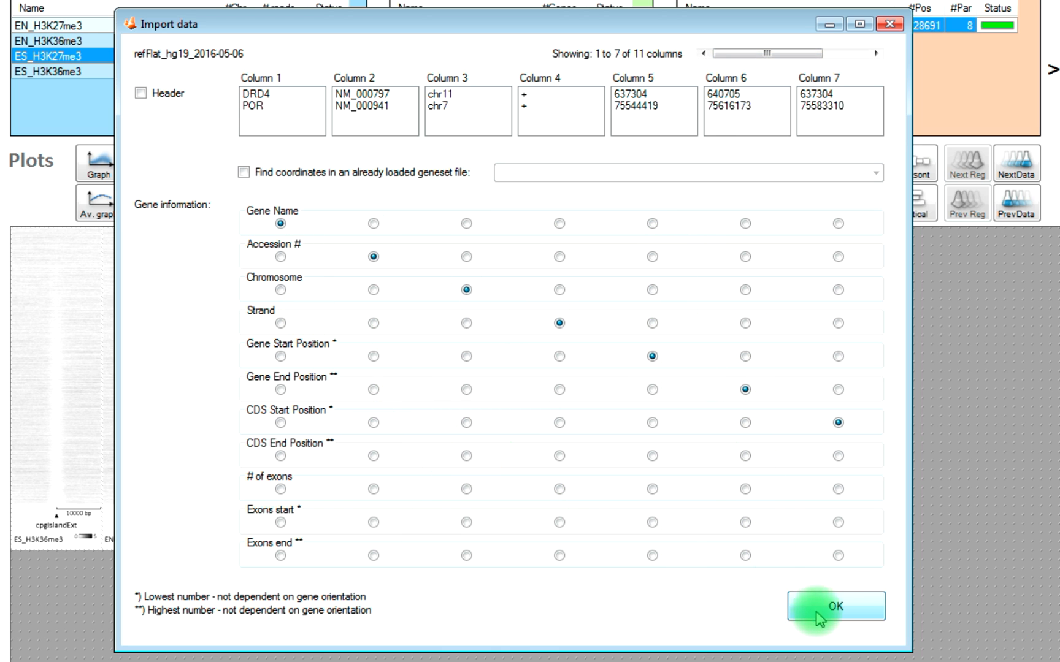
mouse_move(394, 218)
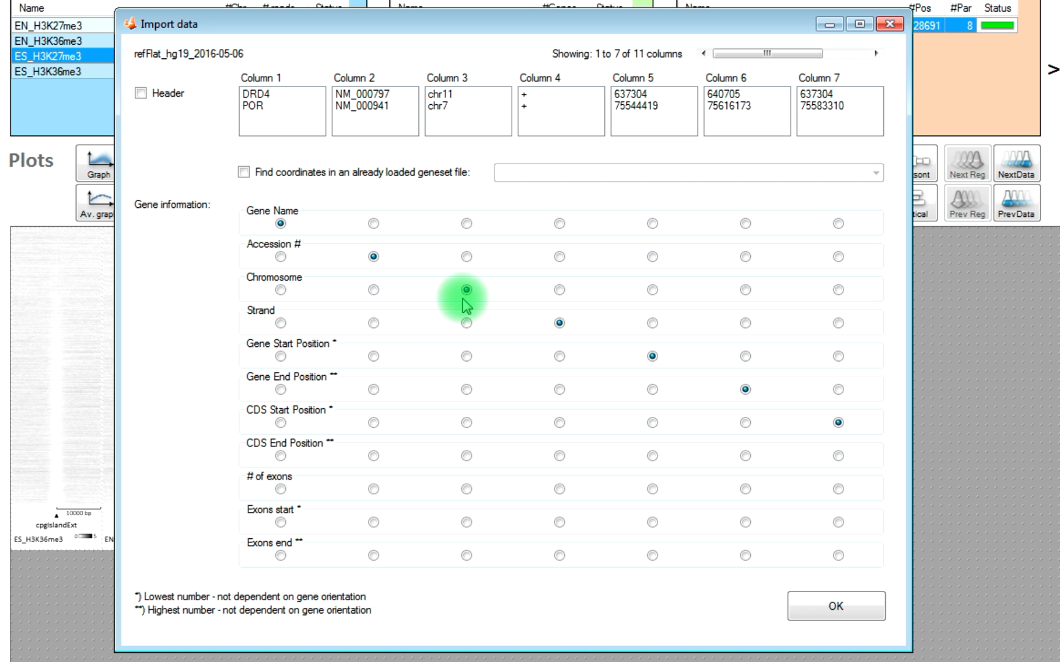
click(744, 391)
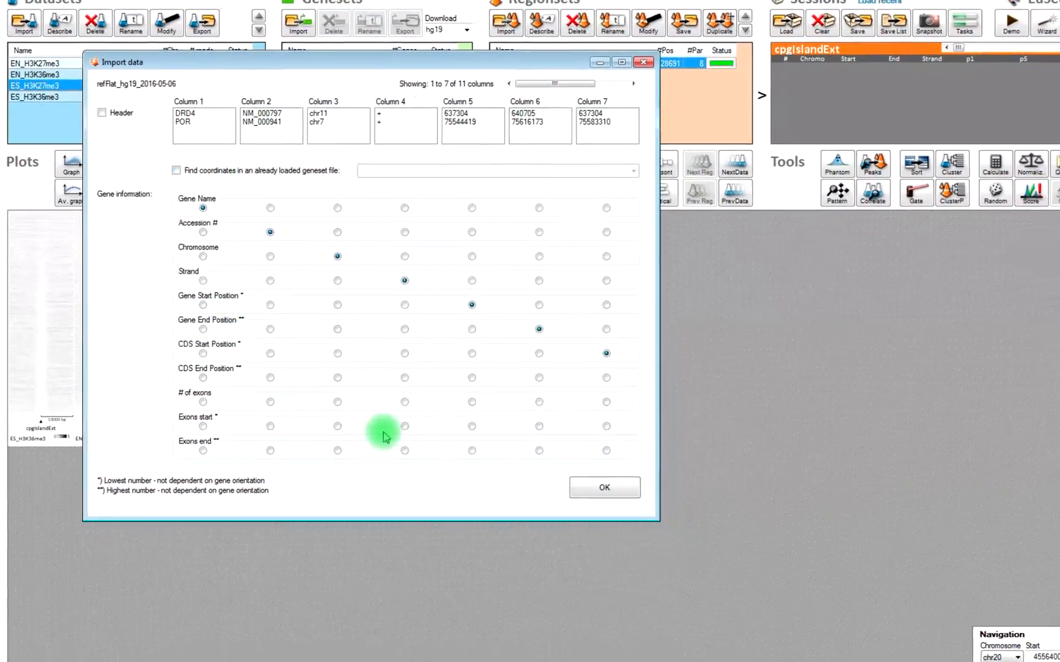
Step: Confirm import of the refFlat hg19 geneset (57111 genes) and widen the track window
click(605, 489)
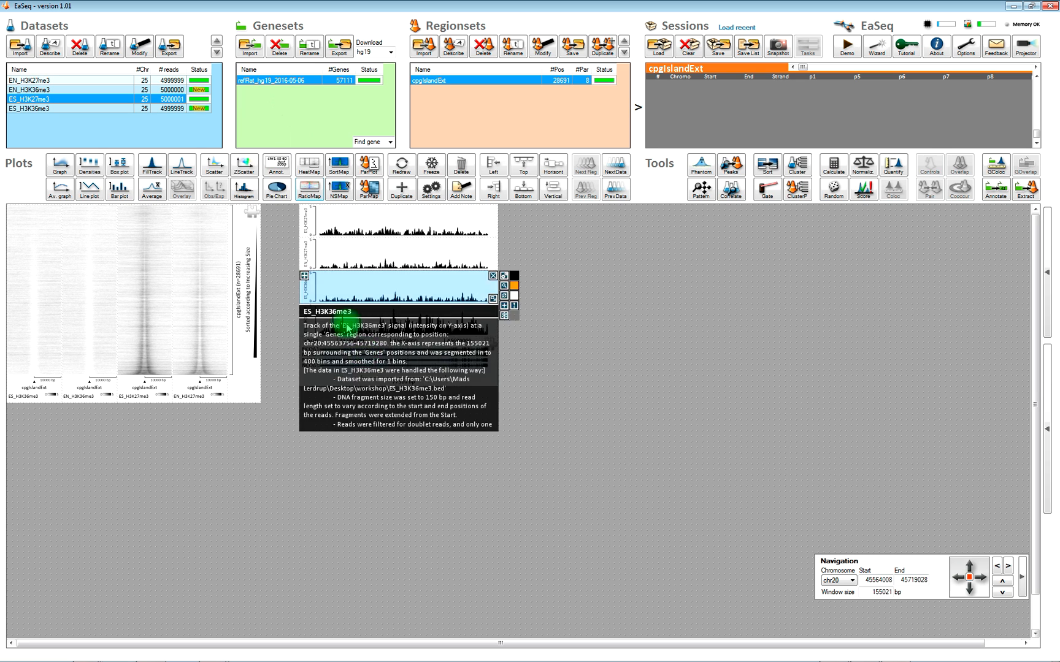
click(493, 276)
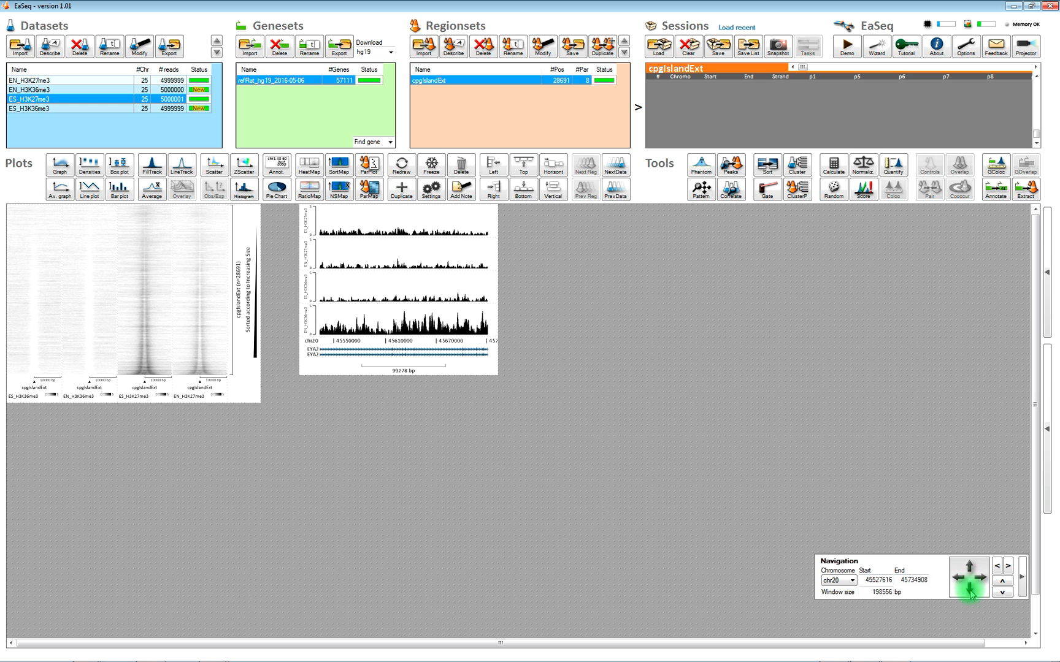
click(969, 589)
text(ERBB2)
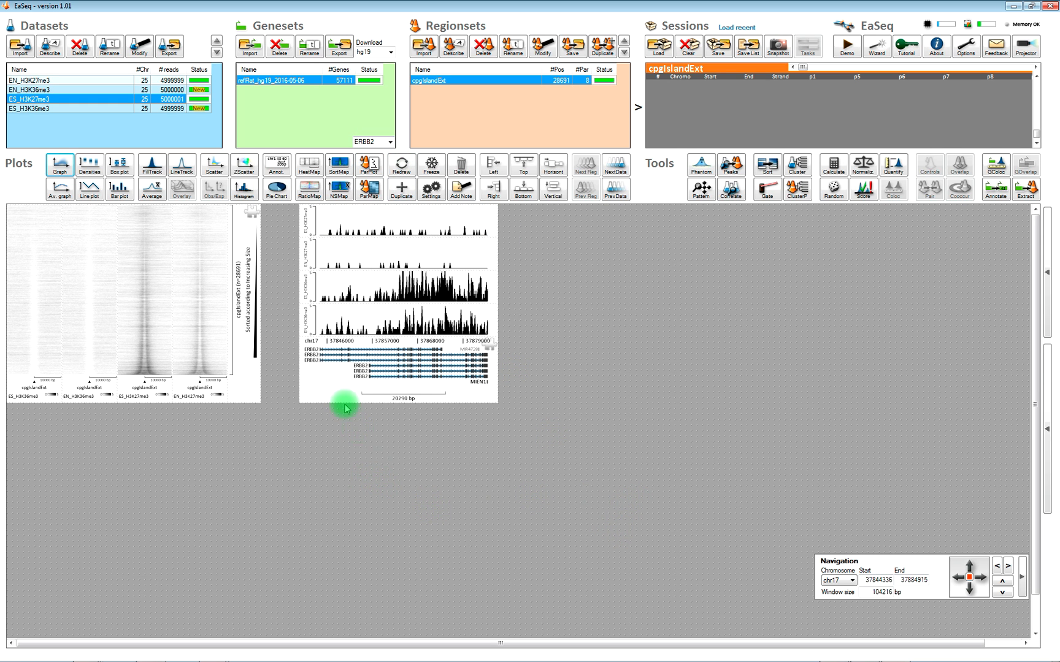
mouse_move(592, 439)
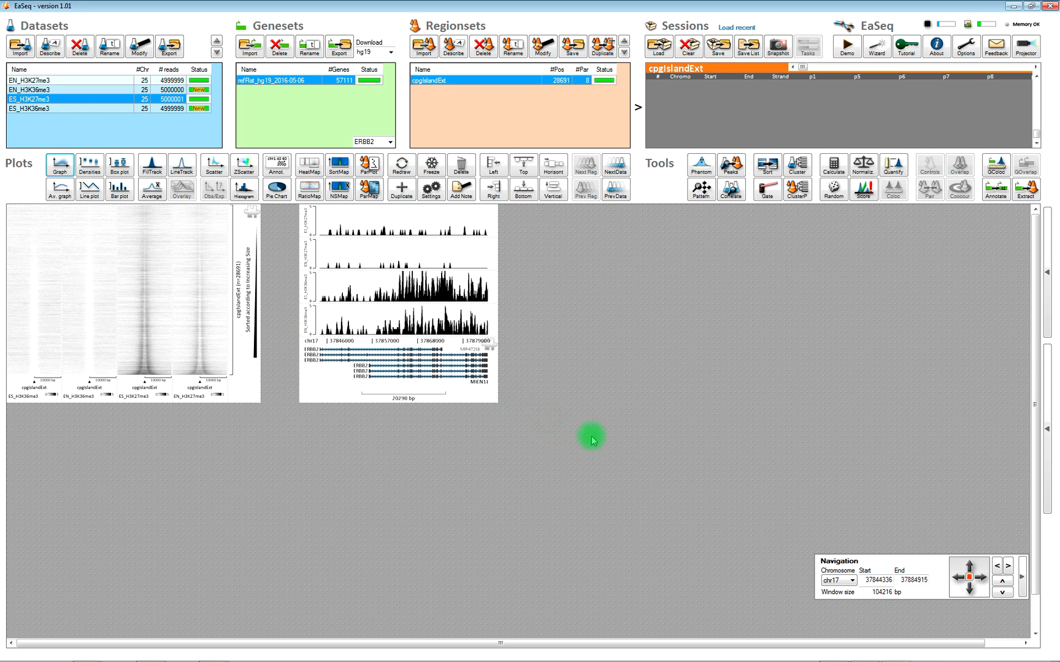
Step: Zoom the ERBB2 region on chr17 out to a ~133 kb window showing neighbouring genes
click(969, 589)
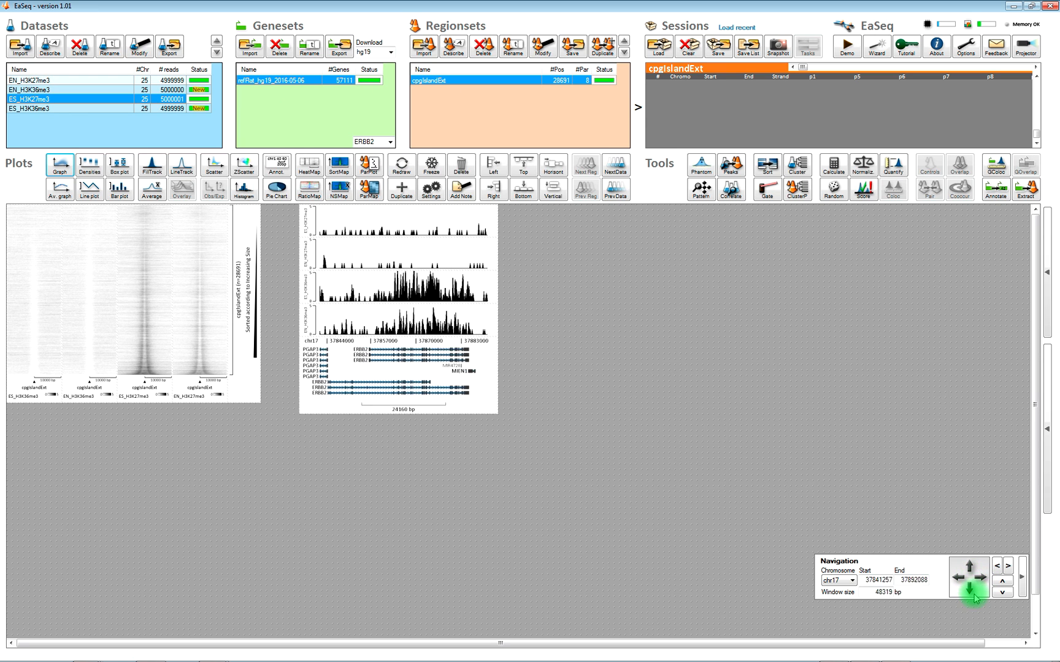
click(967, 591)
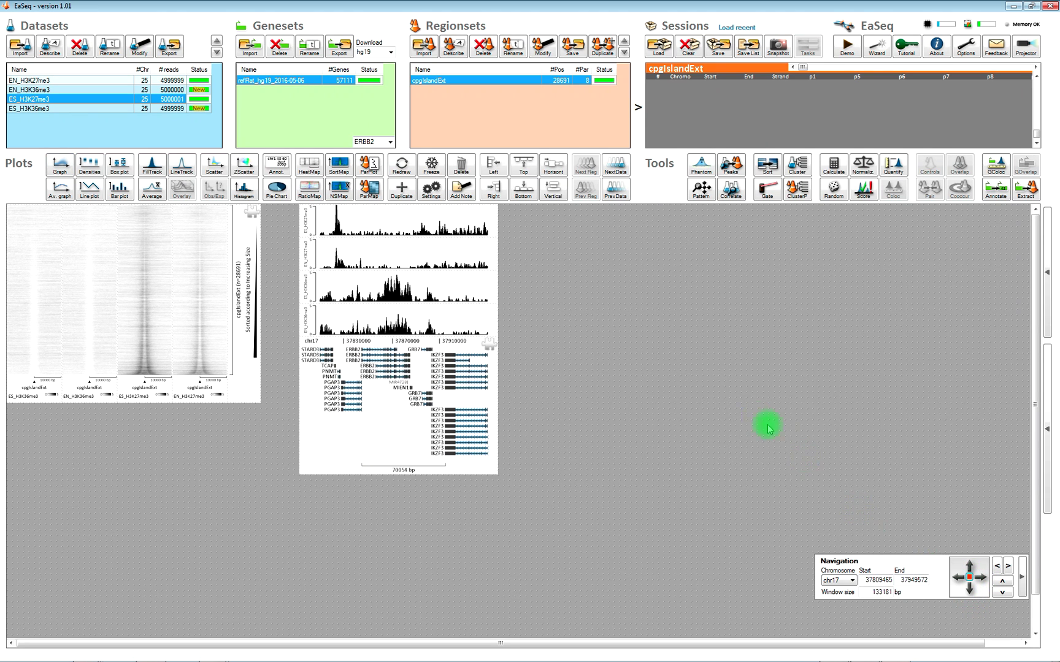
mouse_move(608, 301)
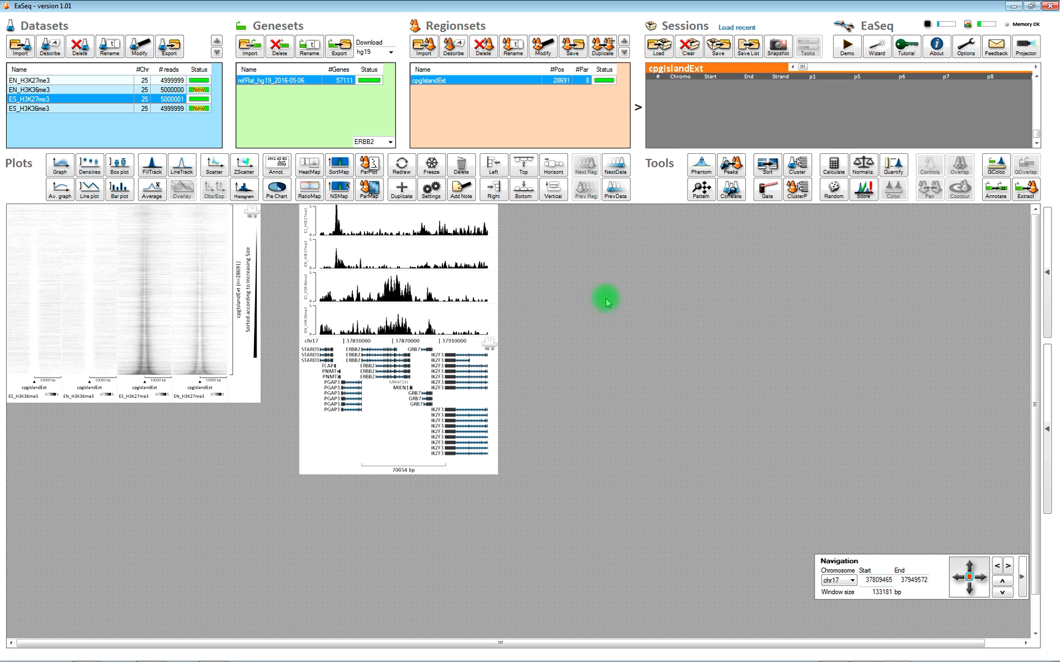
mouse_move(419, 109)
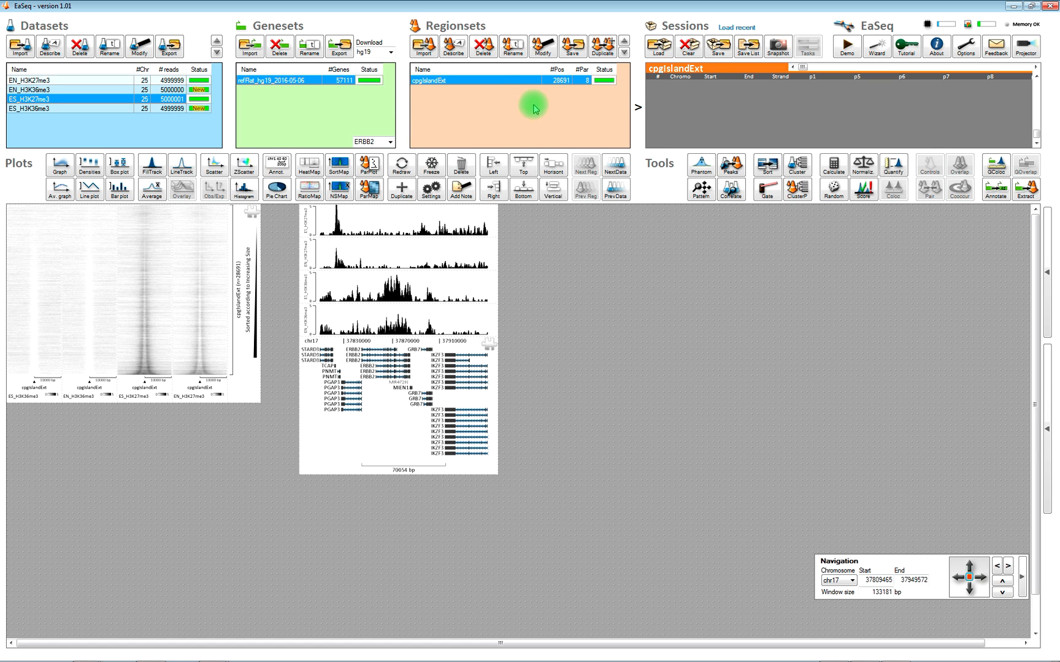
mouse_move(1025, 196)
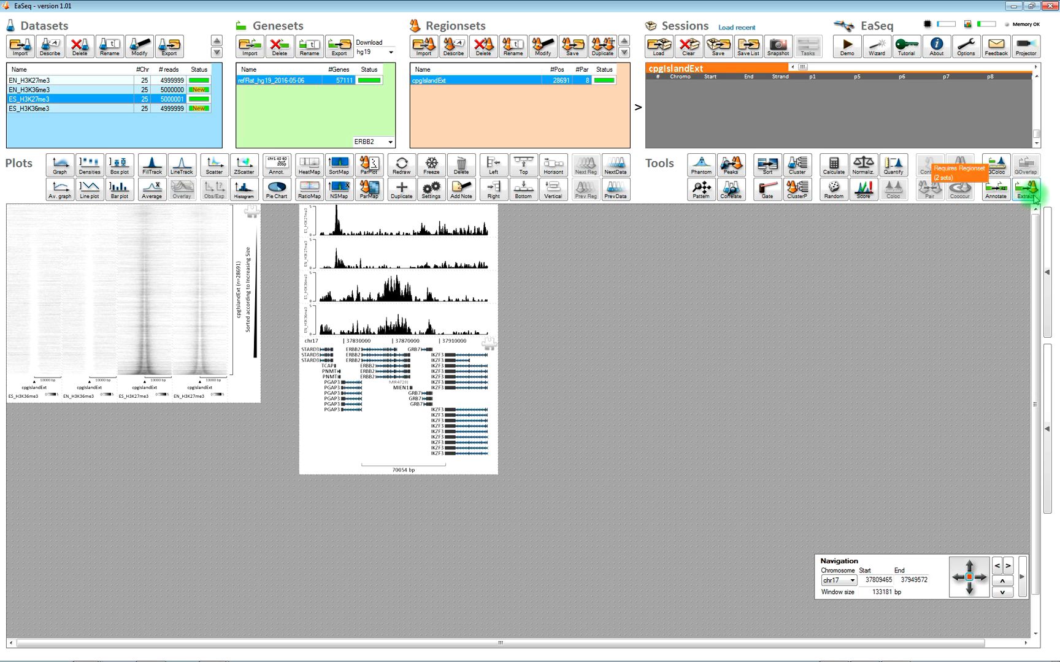
Step: Set region extraction to refFlat gene starts with offsets -1000 and 1000 bp
click(1034, 203)
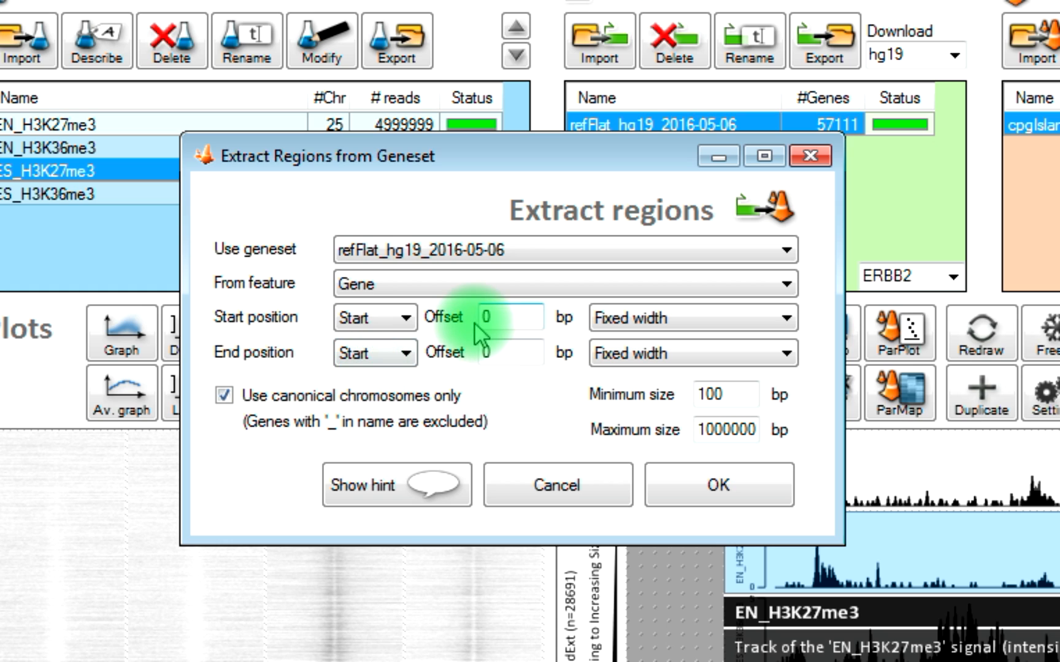
click(508, 318)
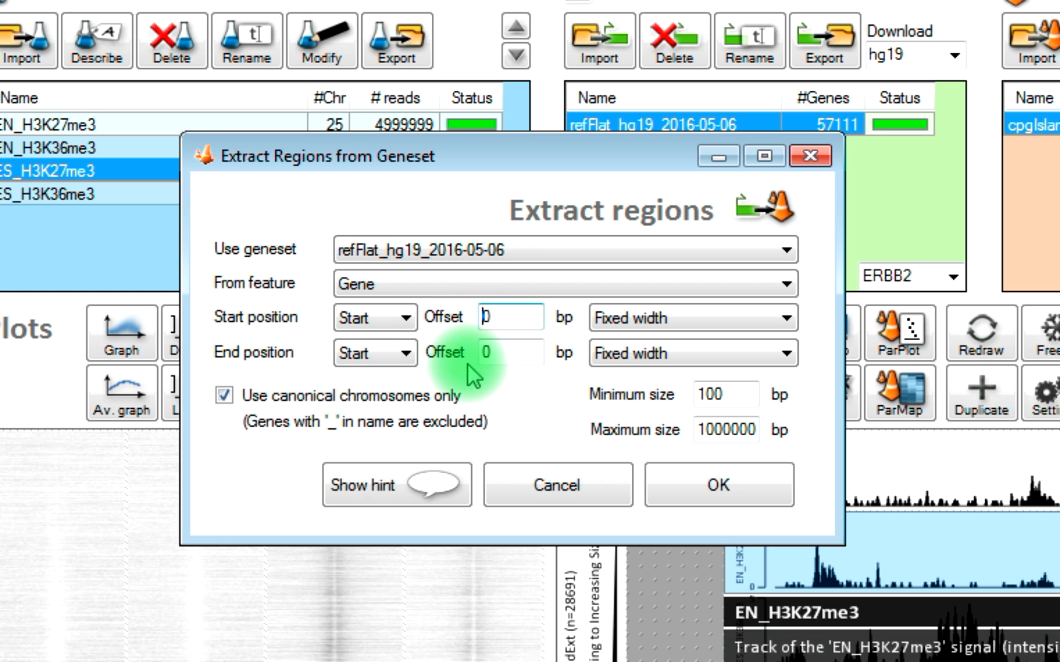
text(-1000)
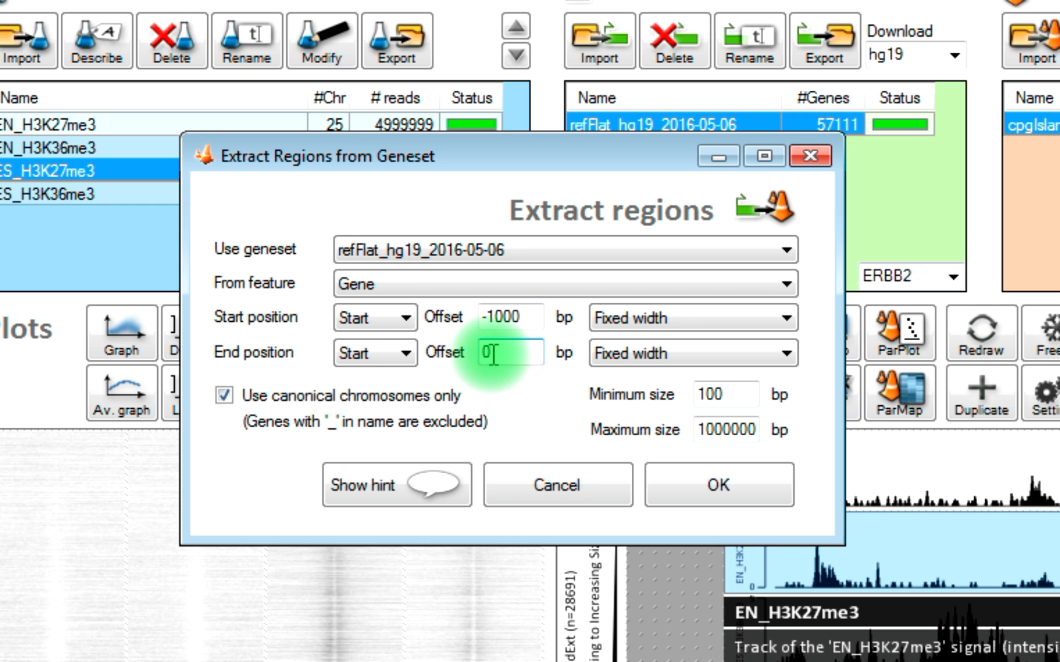
text(1000)
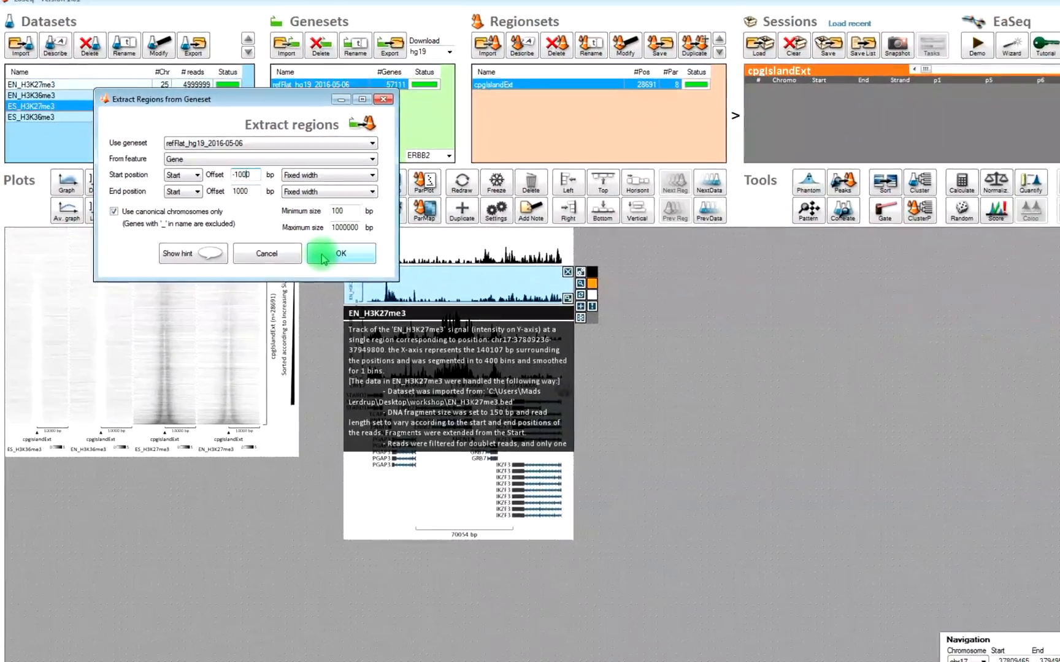
Step: Create the TSS ±1000 bp regionset of 54273 regions from the refFlat geneset
click(341, 253)
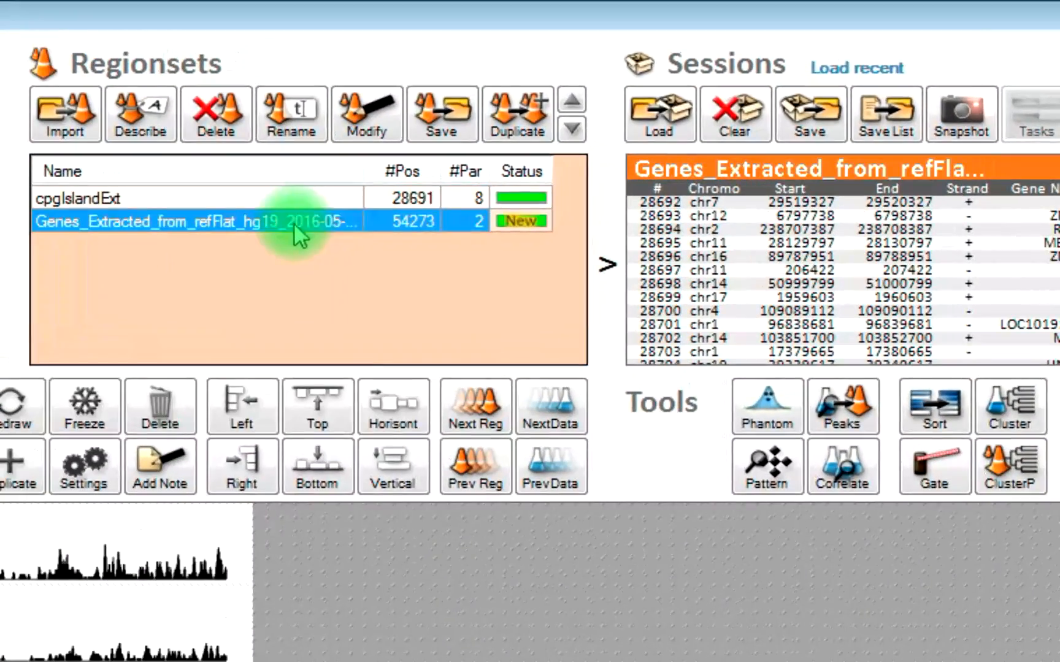
mouse_move(754, 287)
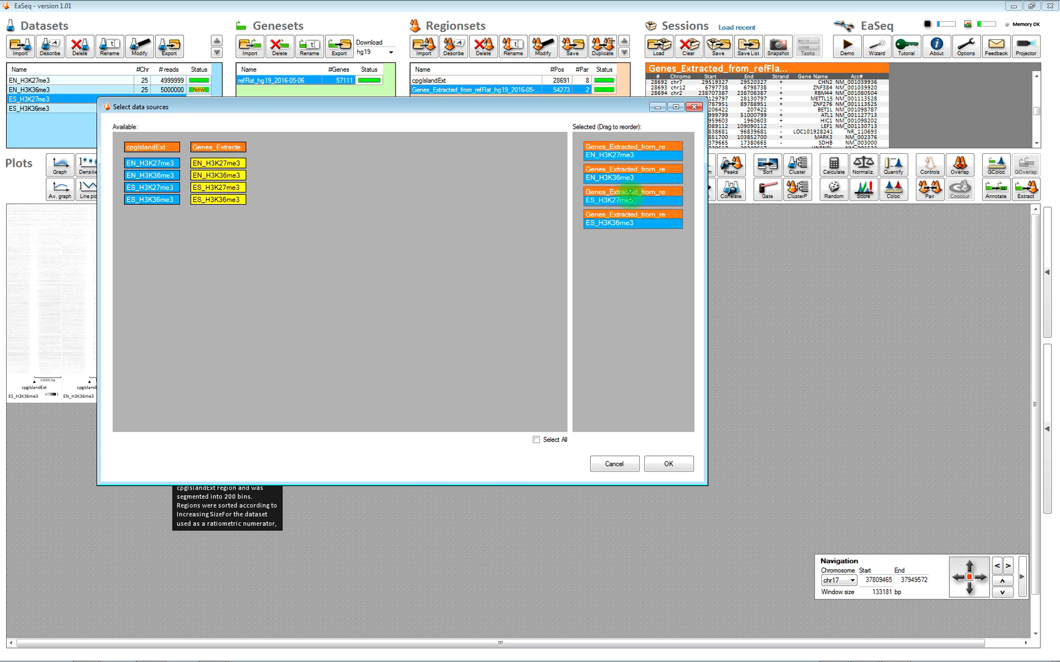
Step: Move ES_H3K27me3 earlier among the four histone datasets for the gene-start heatmap
drag(632, 197, 631, 144)
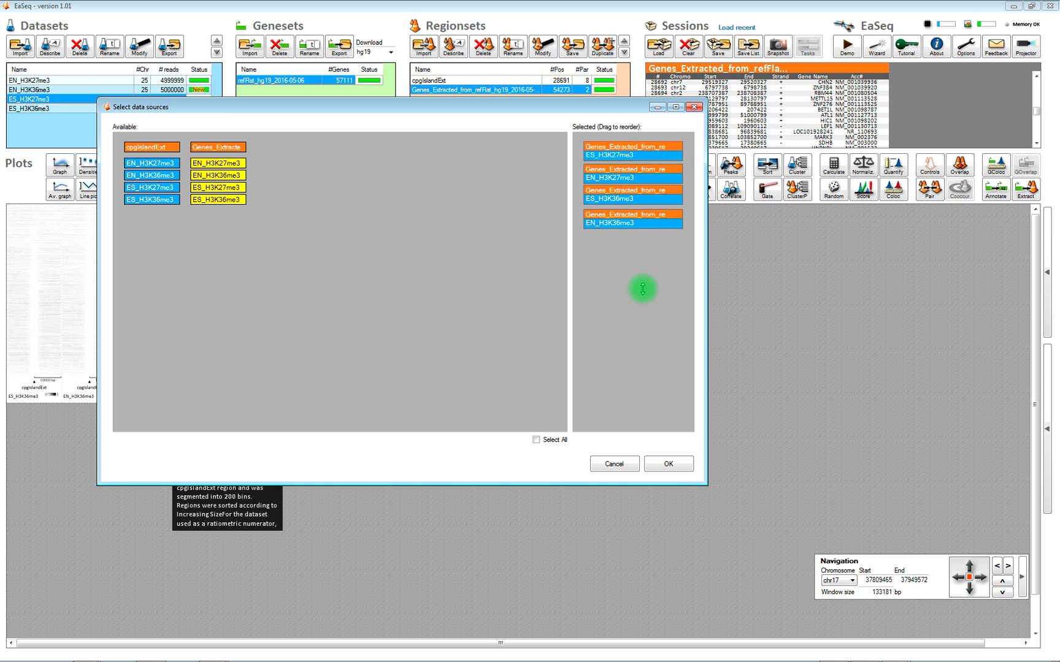
click(669, 464)
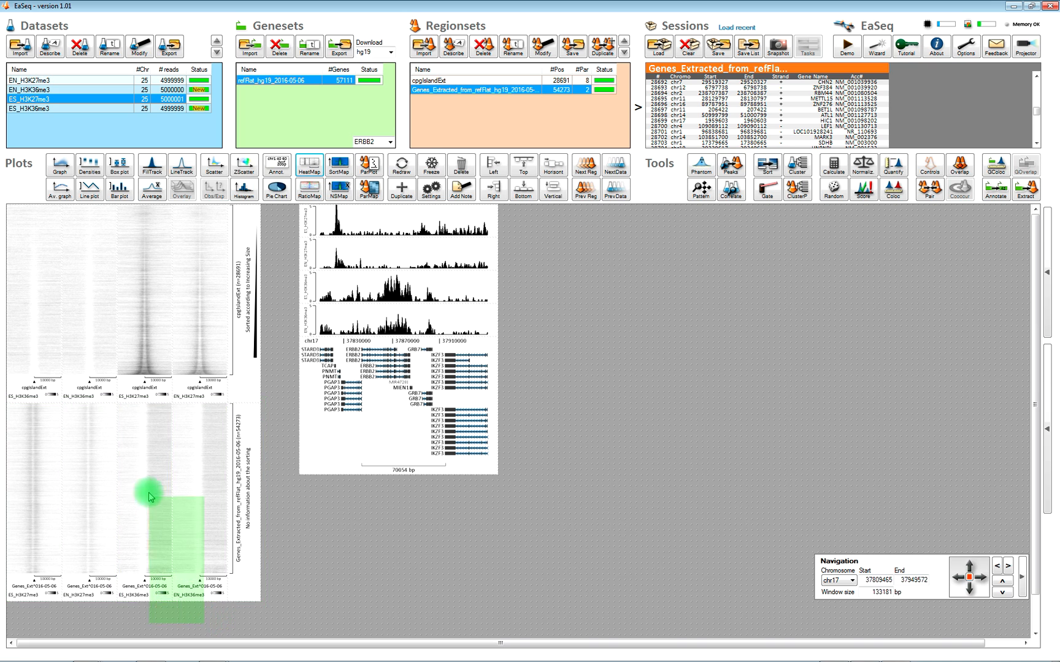
Step: Place the gene-start heatmaps below the CpG-island heatmaps and inspect the ES_H3K36me3 CpG-island one
drag(149, 496, 608, 368)
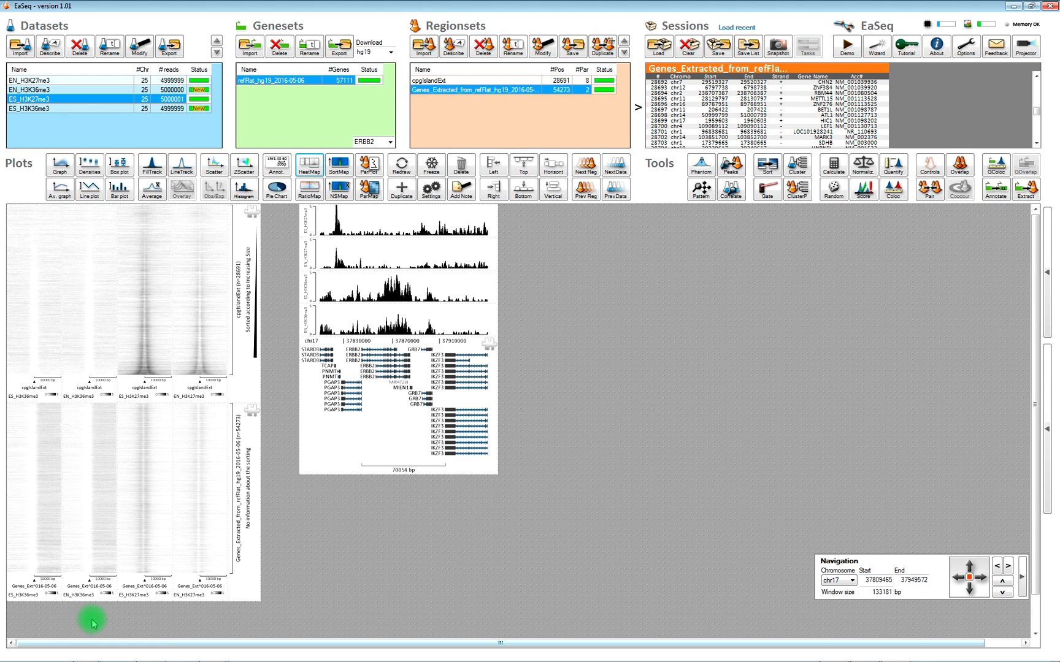
mouse_move(161, 623)
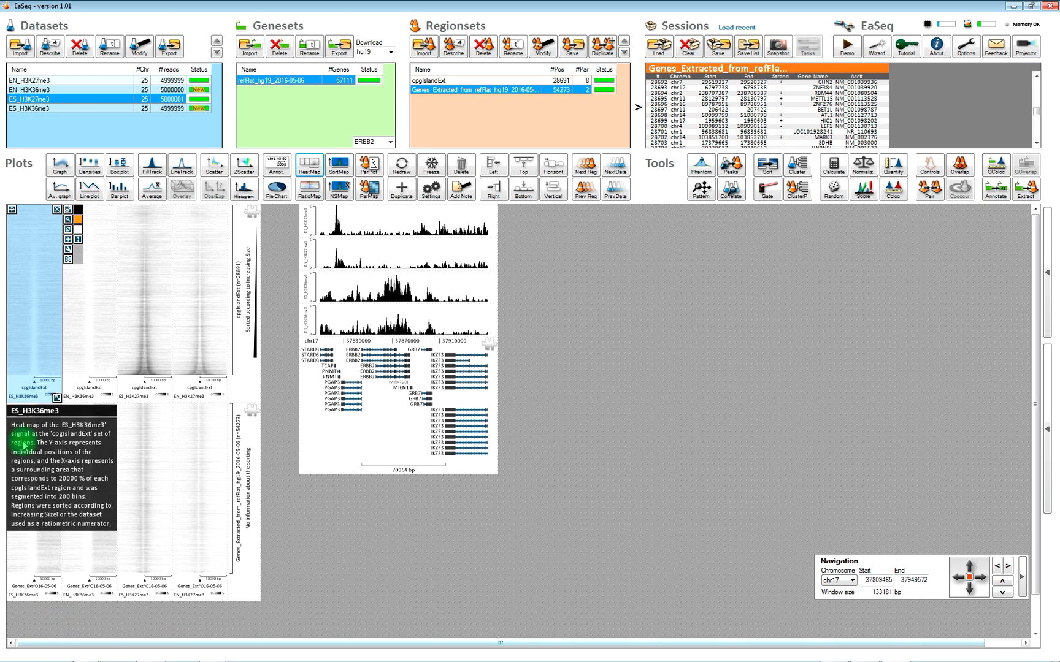
click(85, 537)
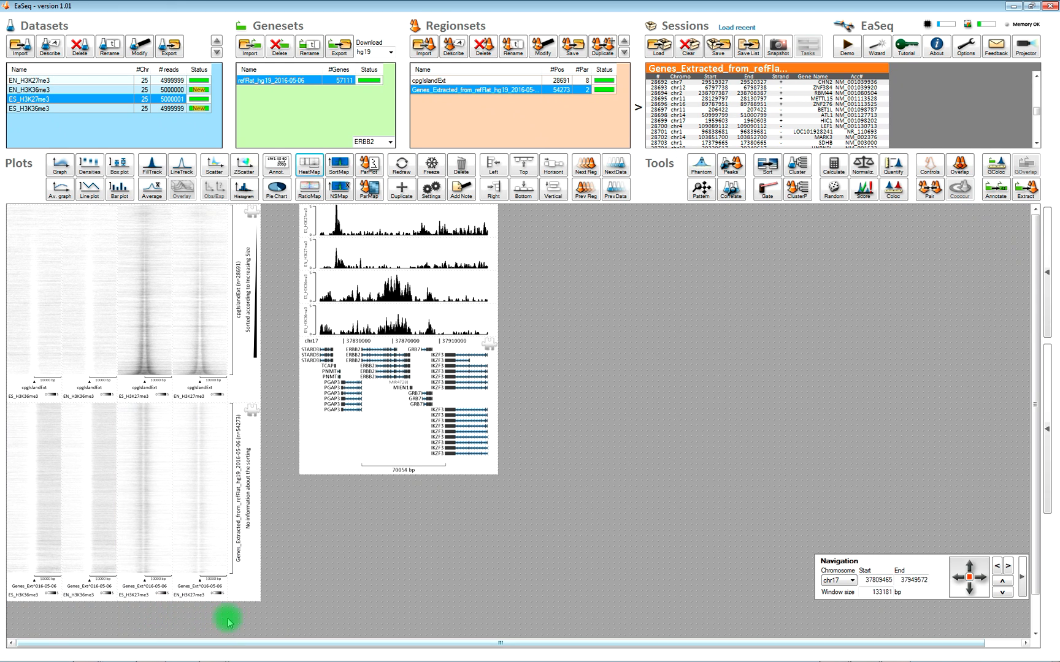
mouse_move(553, 601)
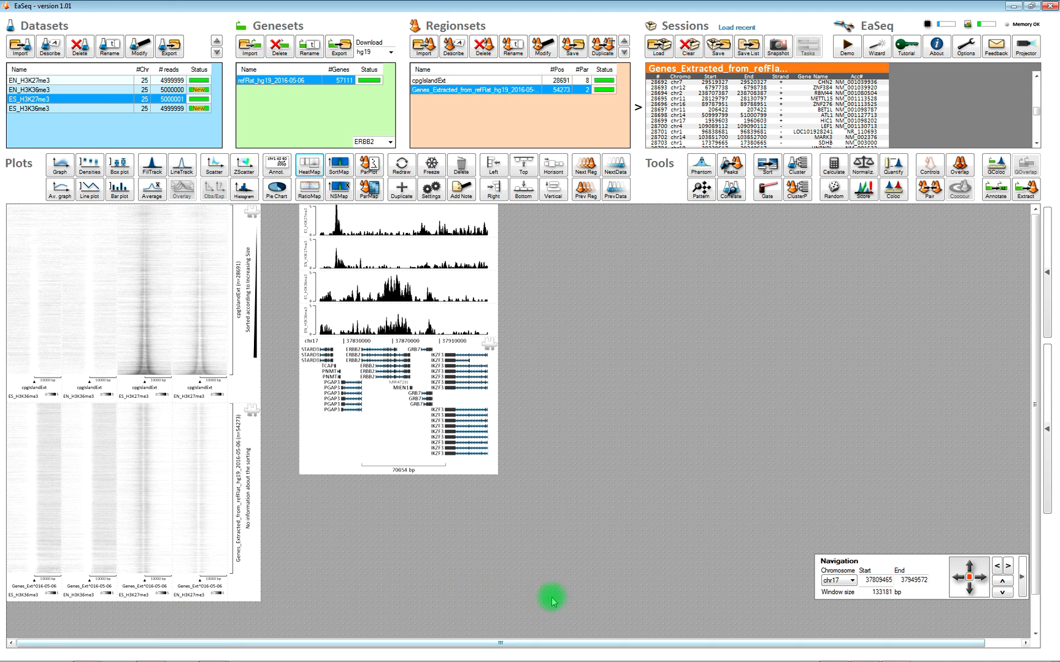
mouse_move(597, 596)
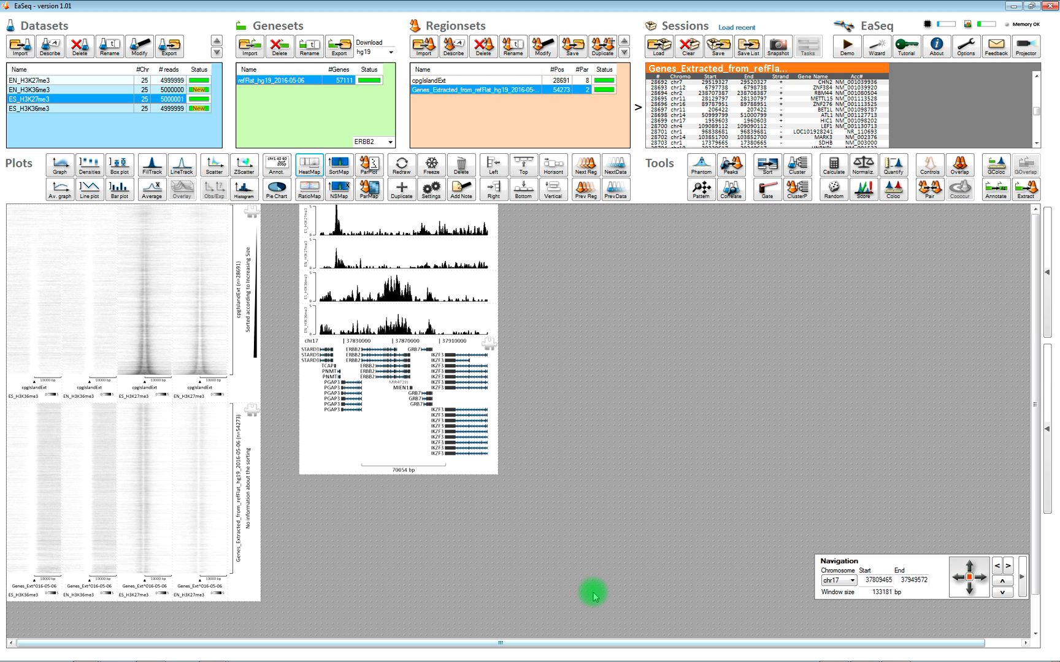